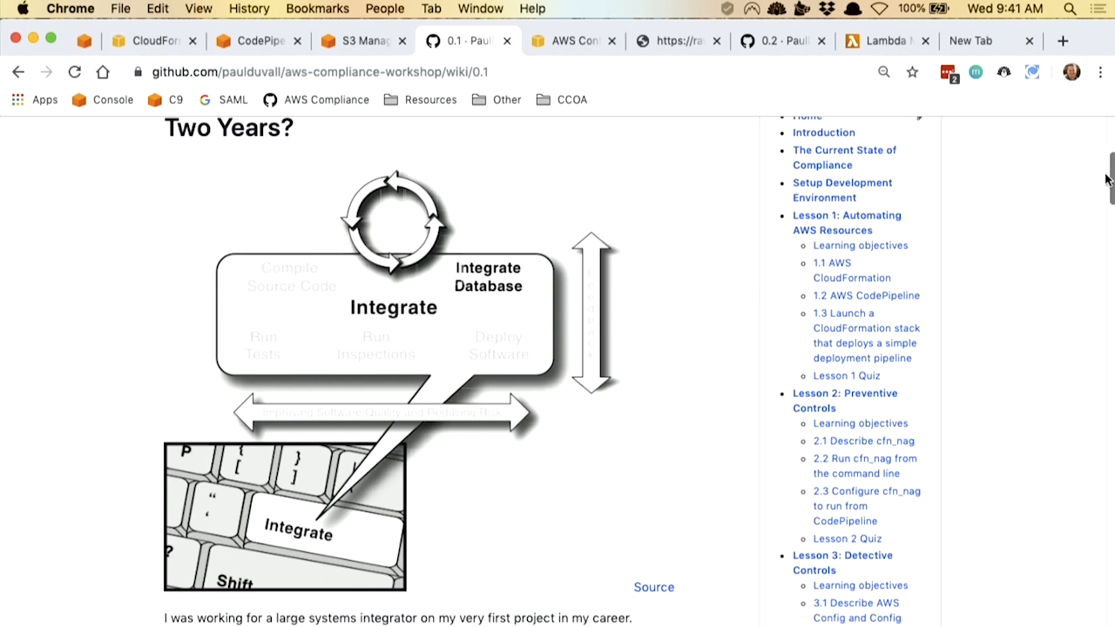
pyautogui.scroll(-3)
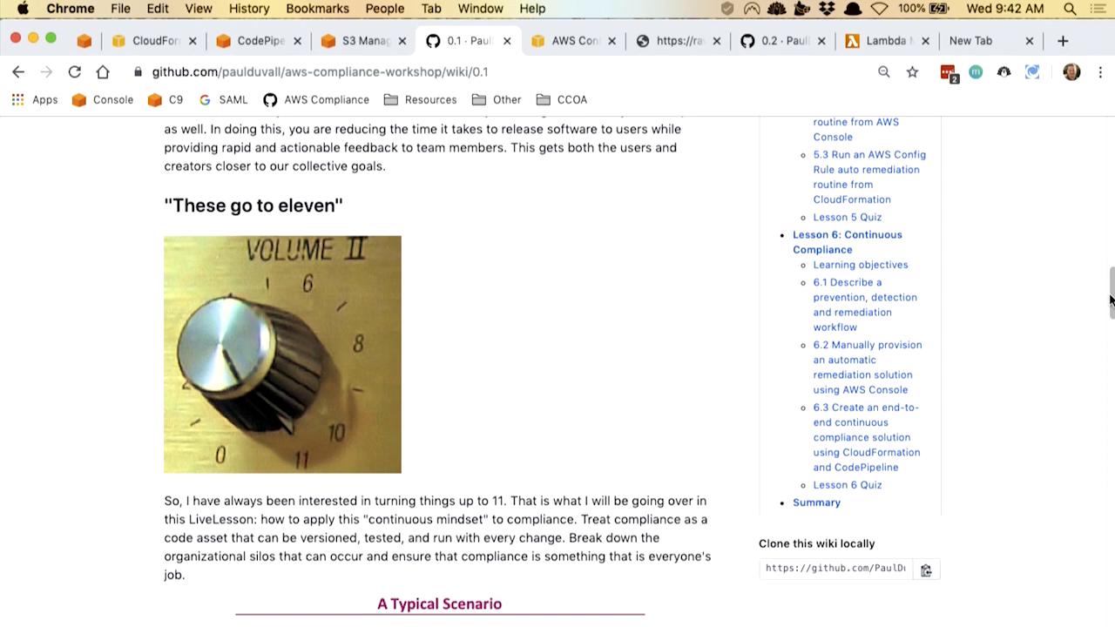
pyautogui.scroll(-3)
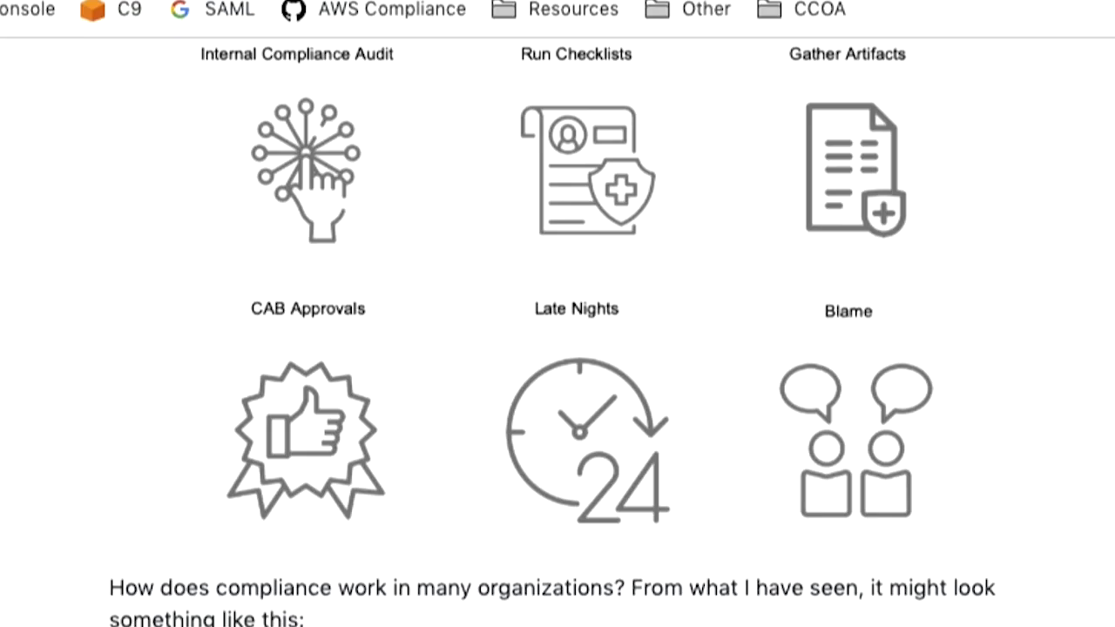